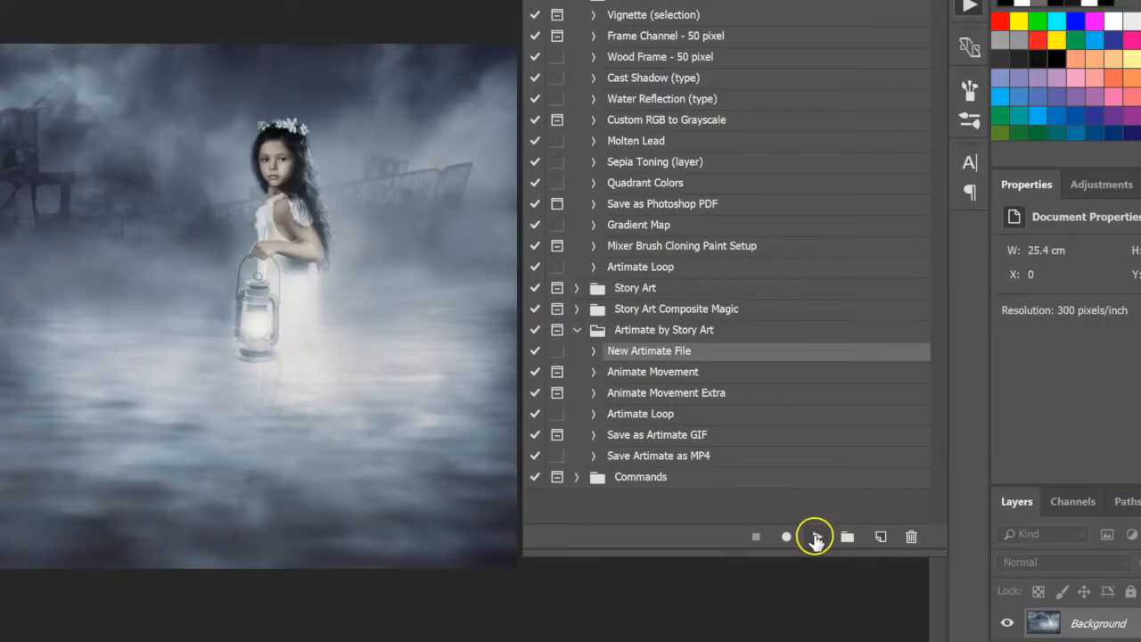
Run the 'New Artimate File' action to create the animation document
click(813, 535)
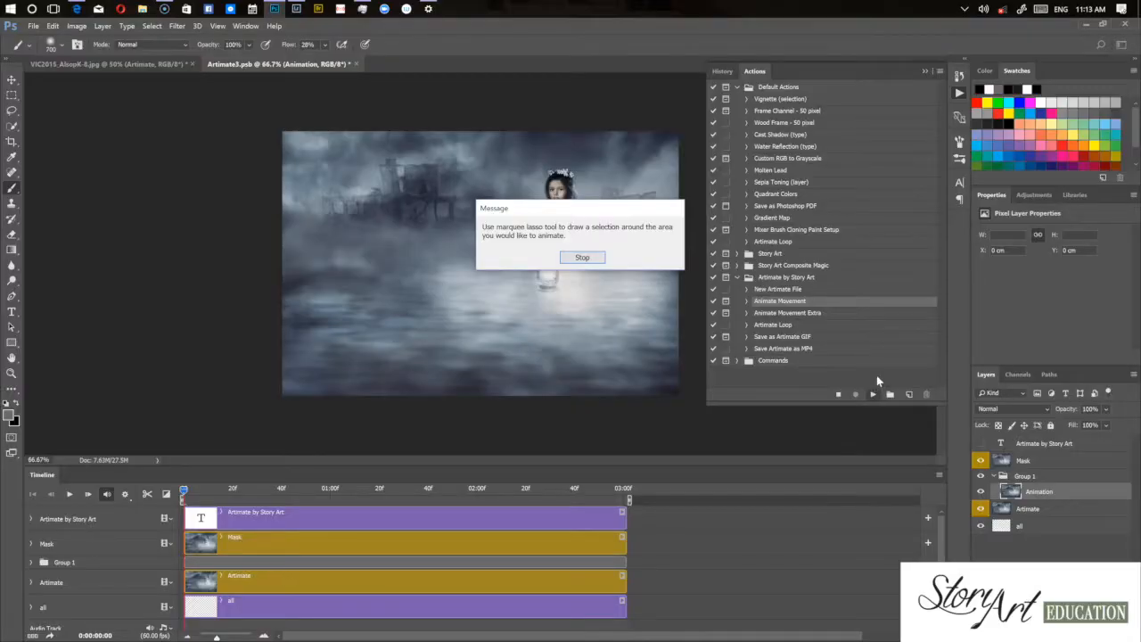
mouse_move(14, 613)
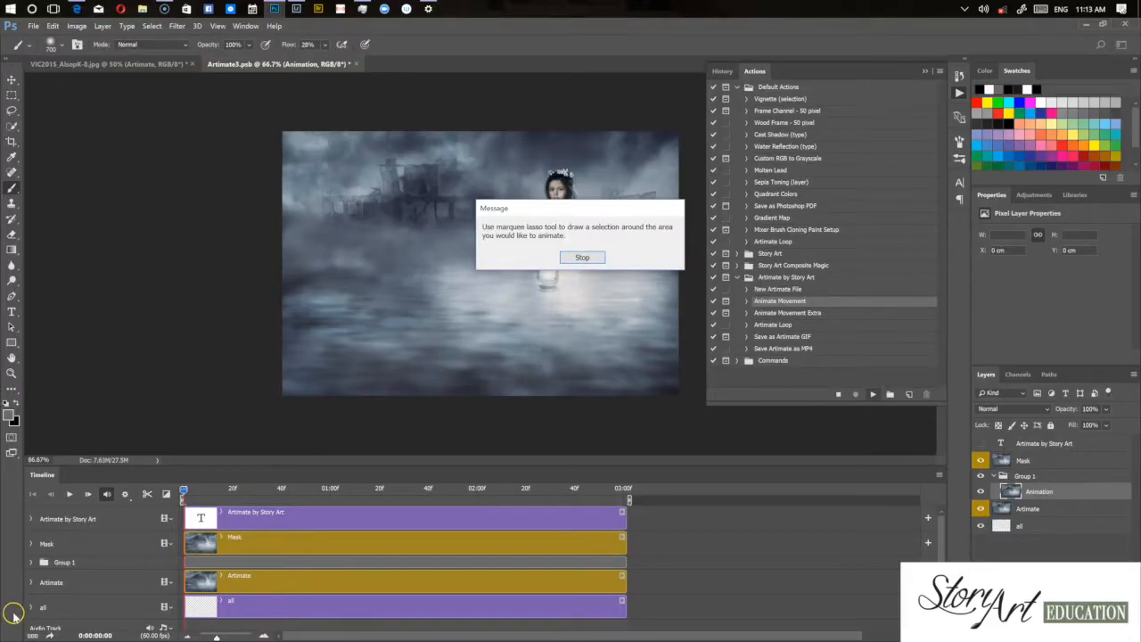
Dismiss the movement action's prompt so the misty water area can be selected
click(581, 257)
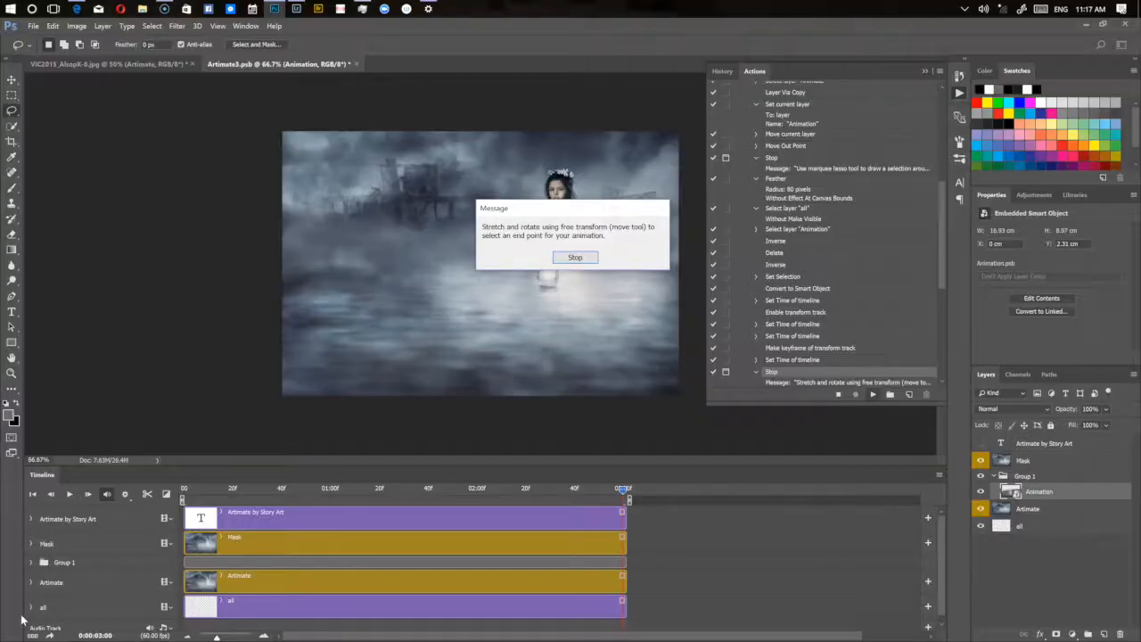
Dismiss the end-point prompt and take the Move tool to transform the Animation layer
click(574, 256)
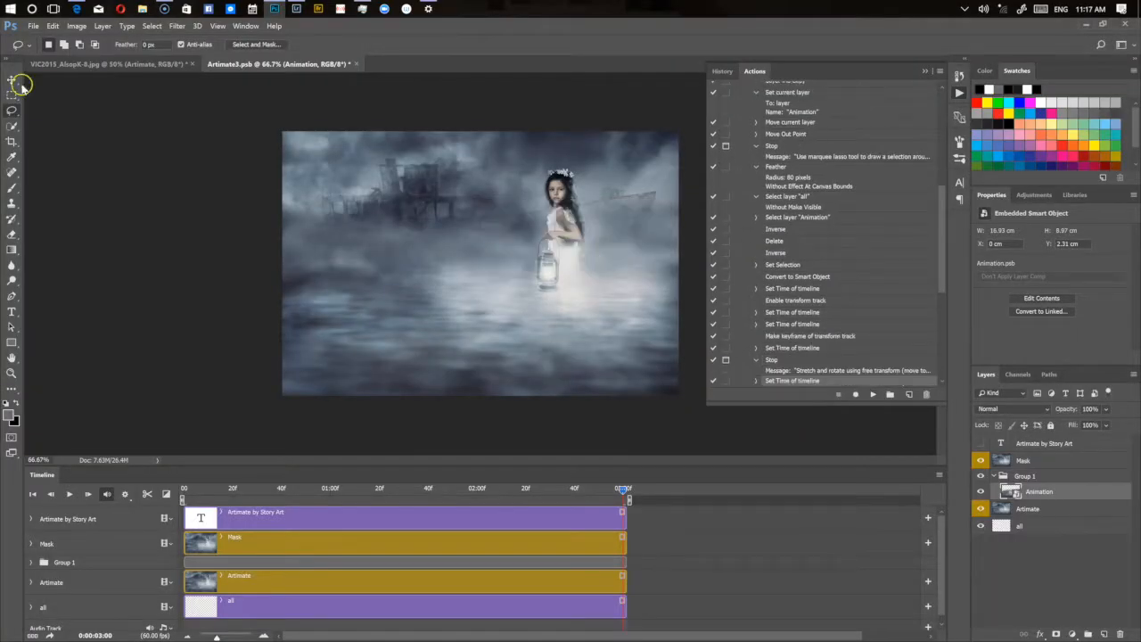
click(11, 79)
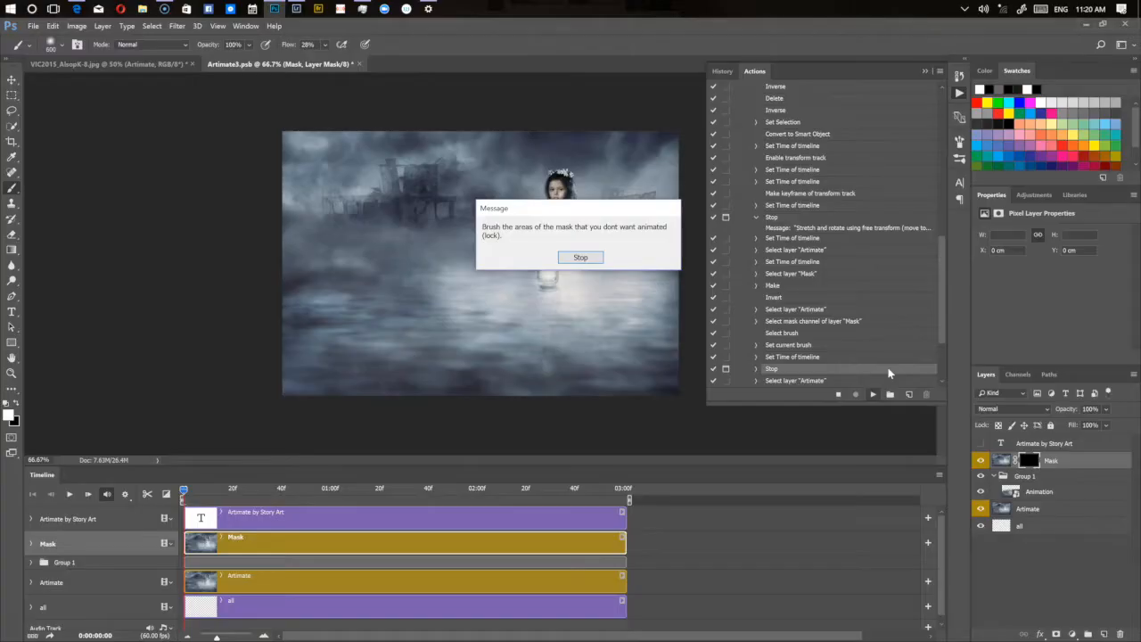
Dismiss the mask prompt, rewind, continue past the finished notice, and preview the moving water
click(581, 257)
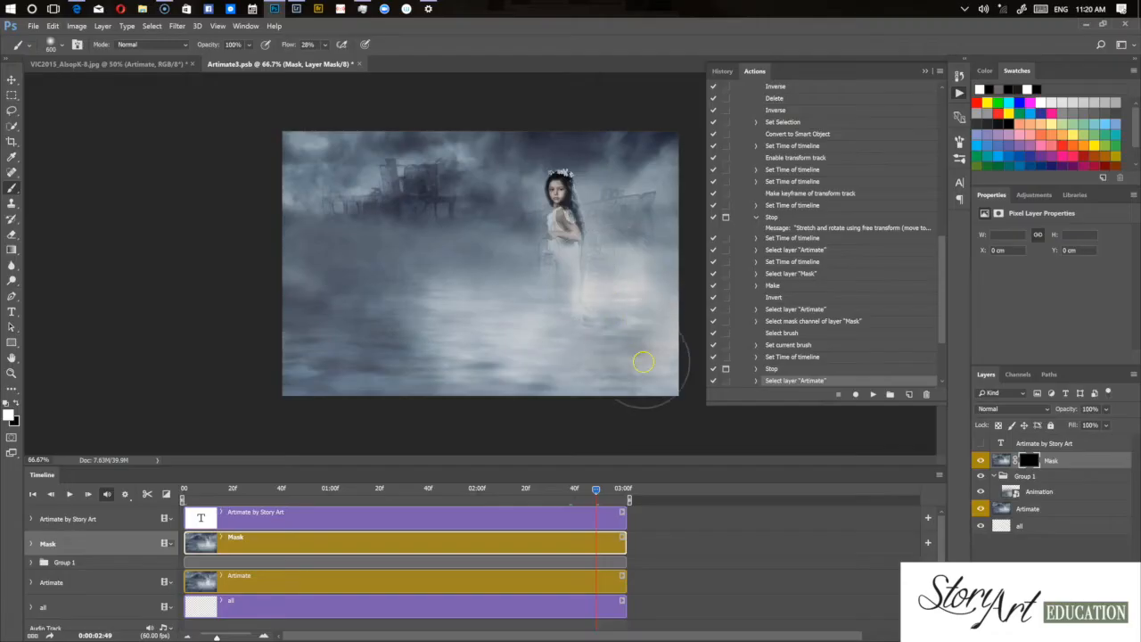
mouse_move(620, 267)
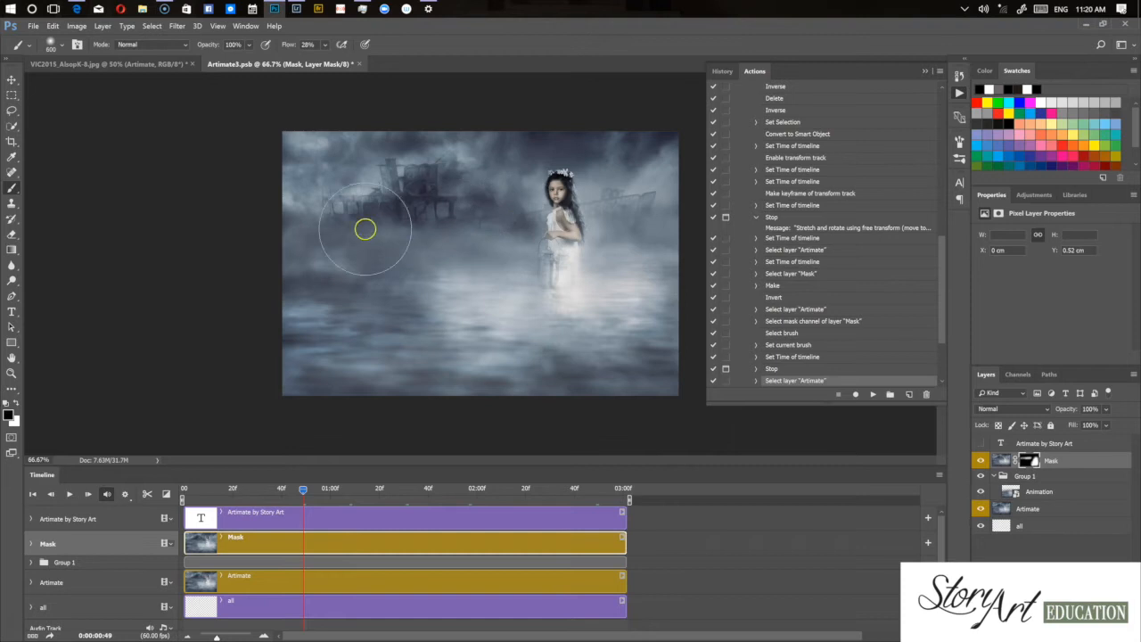
mouse_move(389, 241)
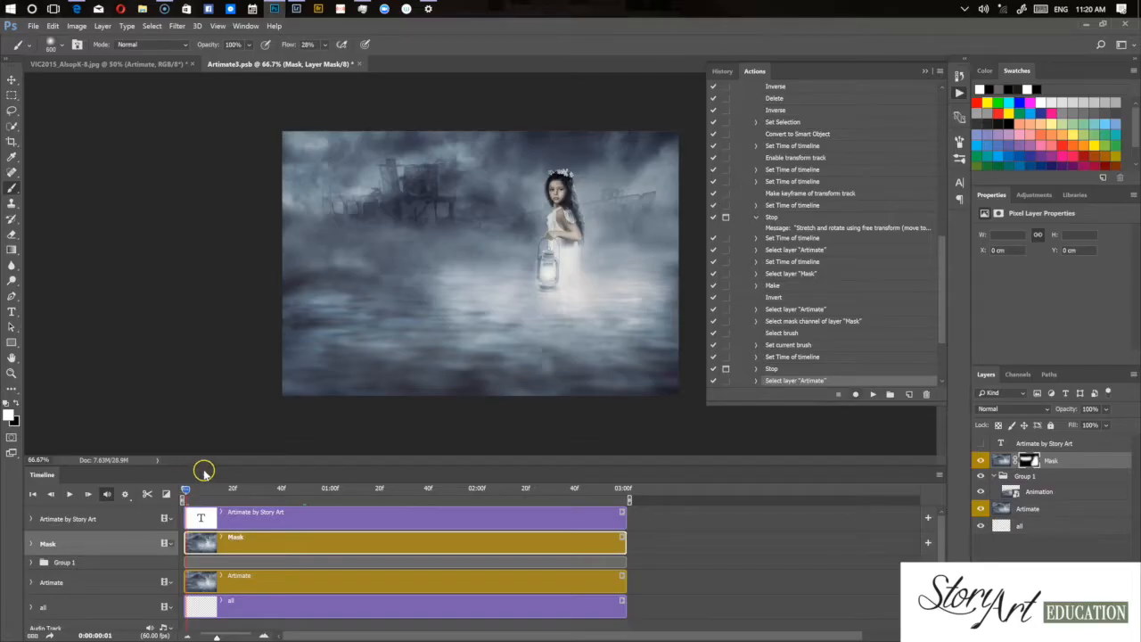
click(871, 393)
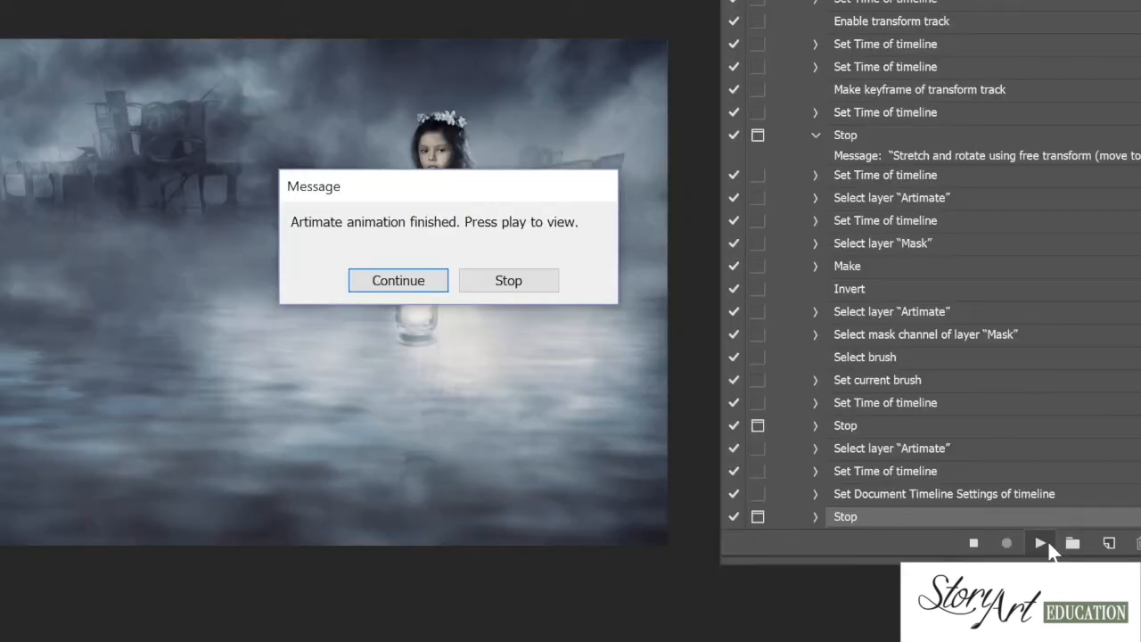
click(397, 280)
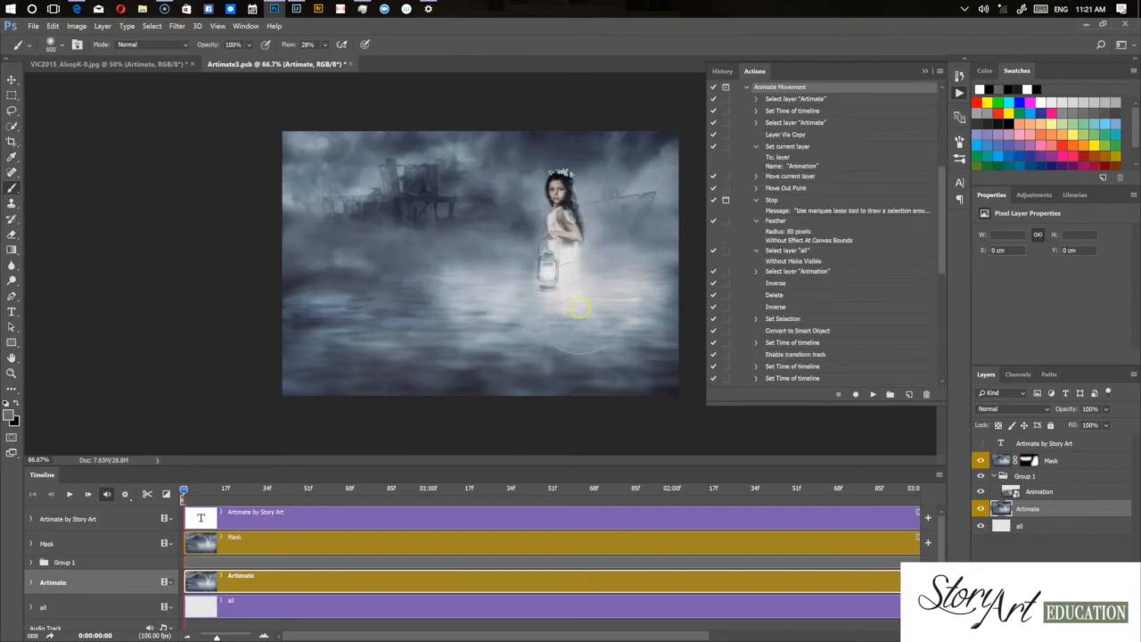
click(71, 492)
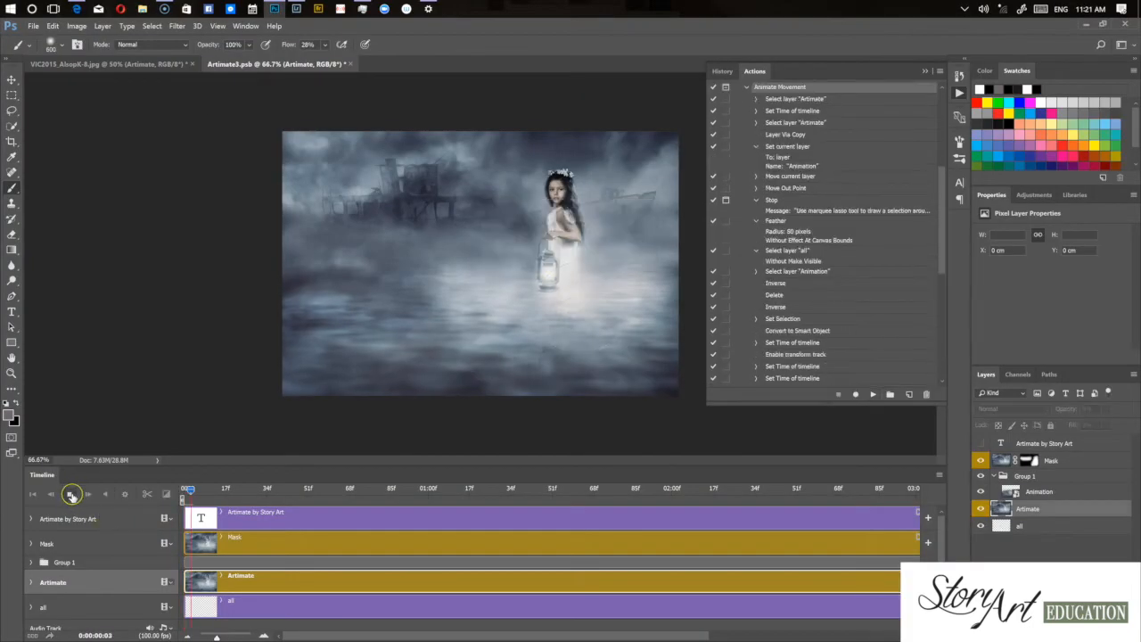